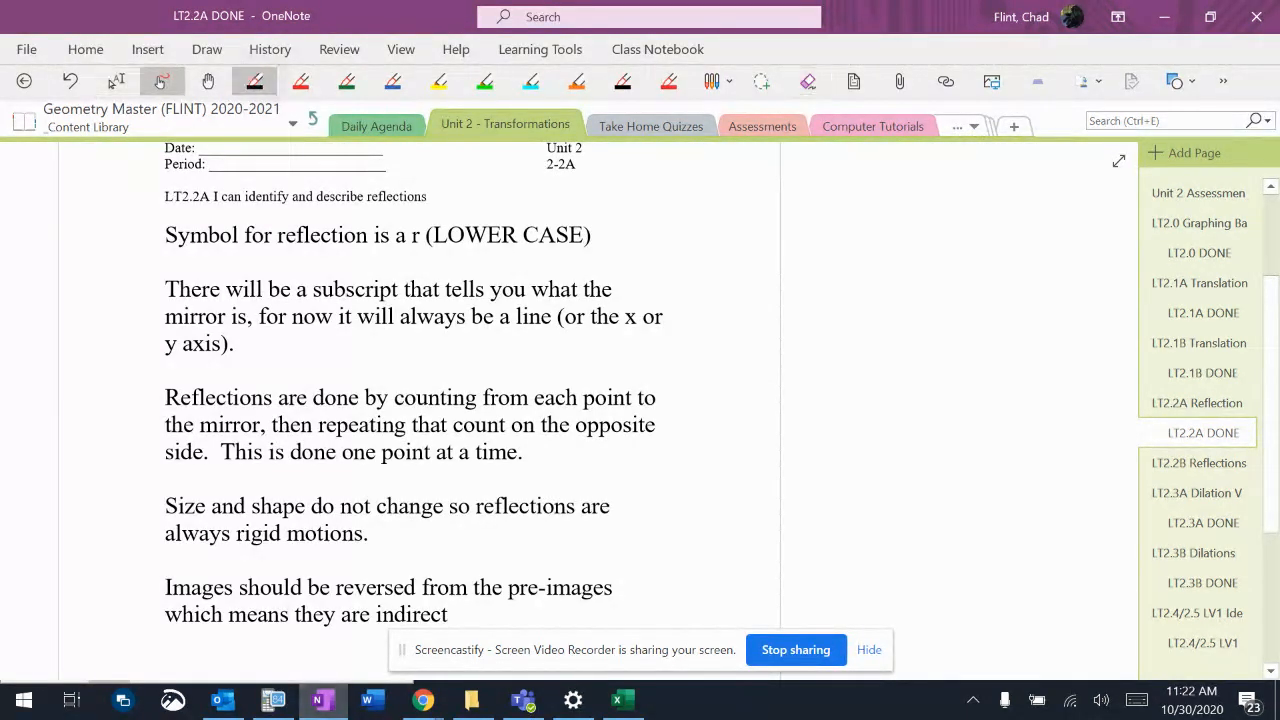
Handwrite an r, then a circled 'y-axis' with 'mirror' in the right margin
drag(760, 230, 700, 290)
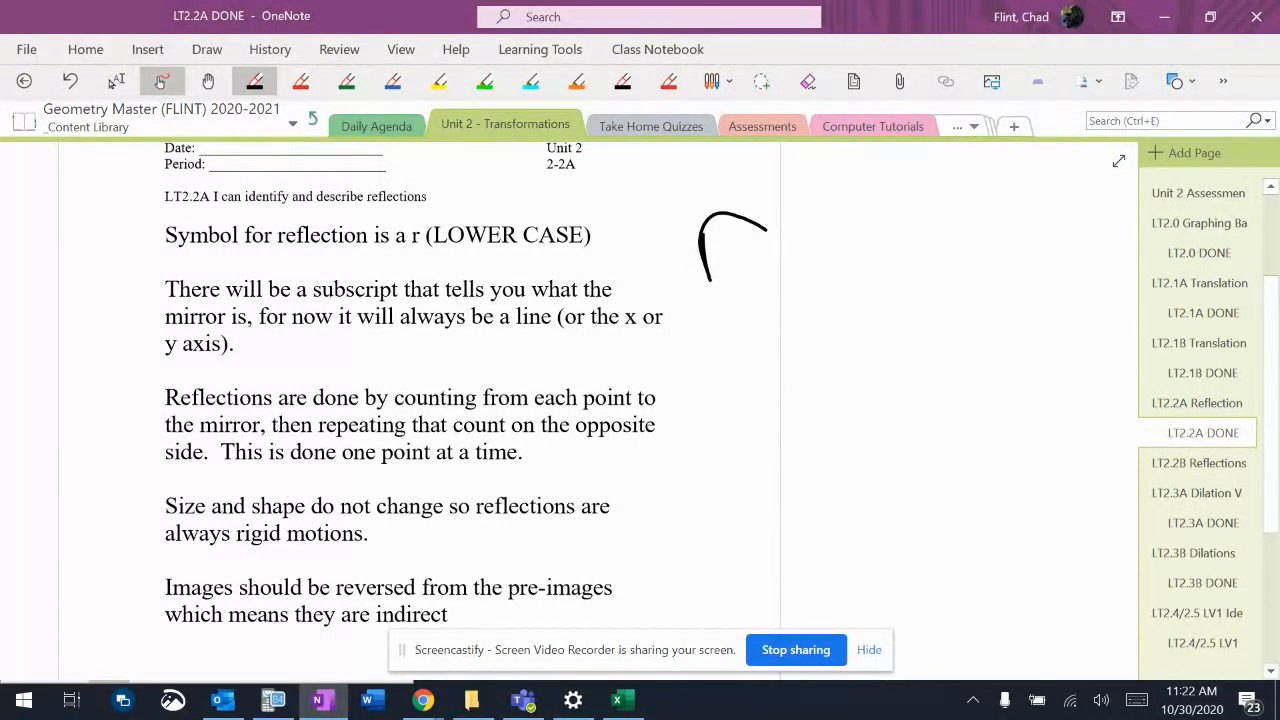
drag(750, 260, 745, 320)
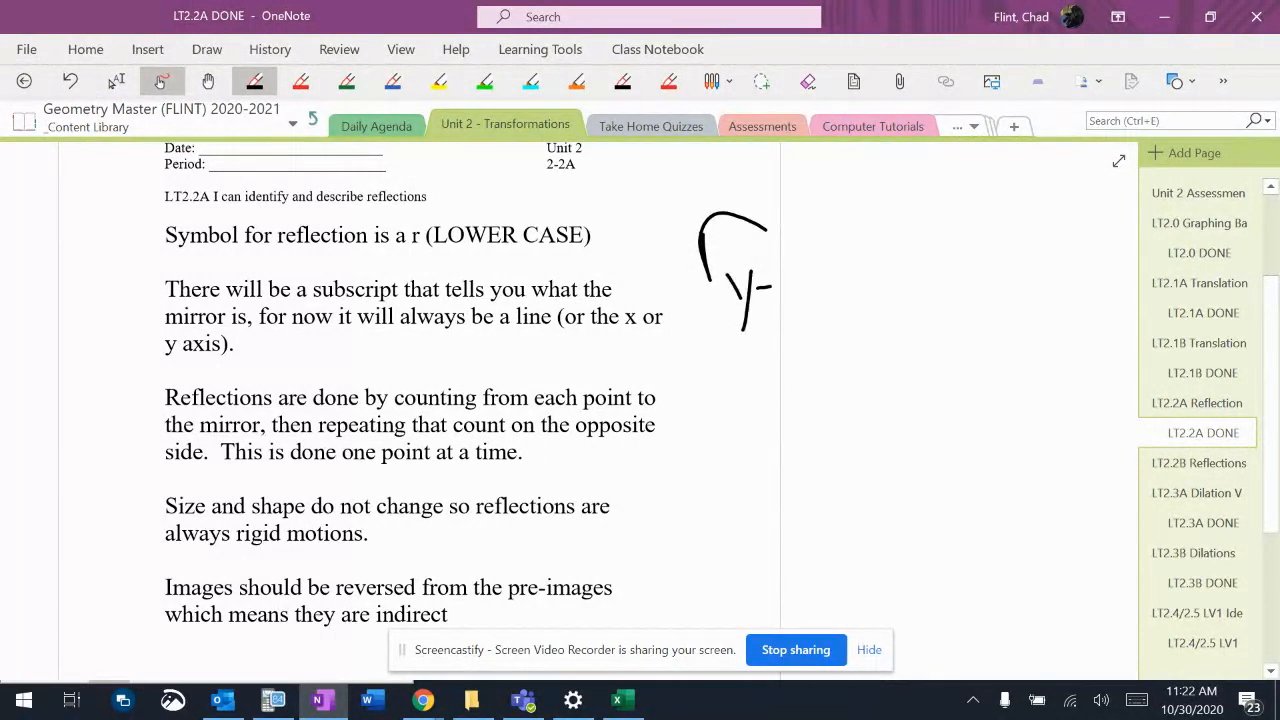
drag(770, 285, 840, 285)
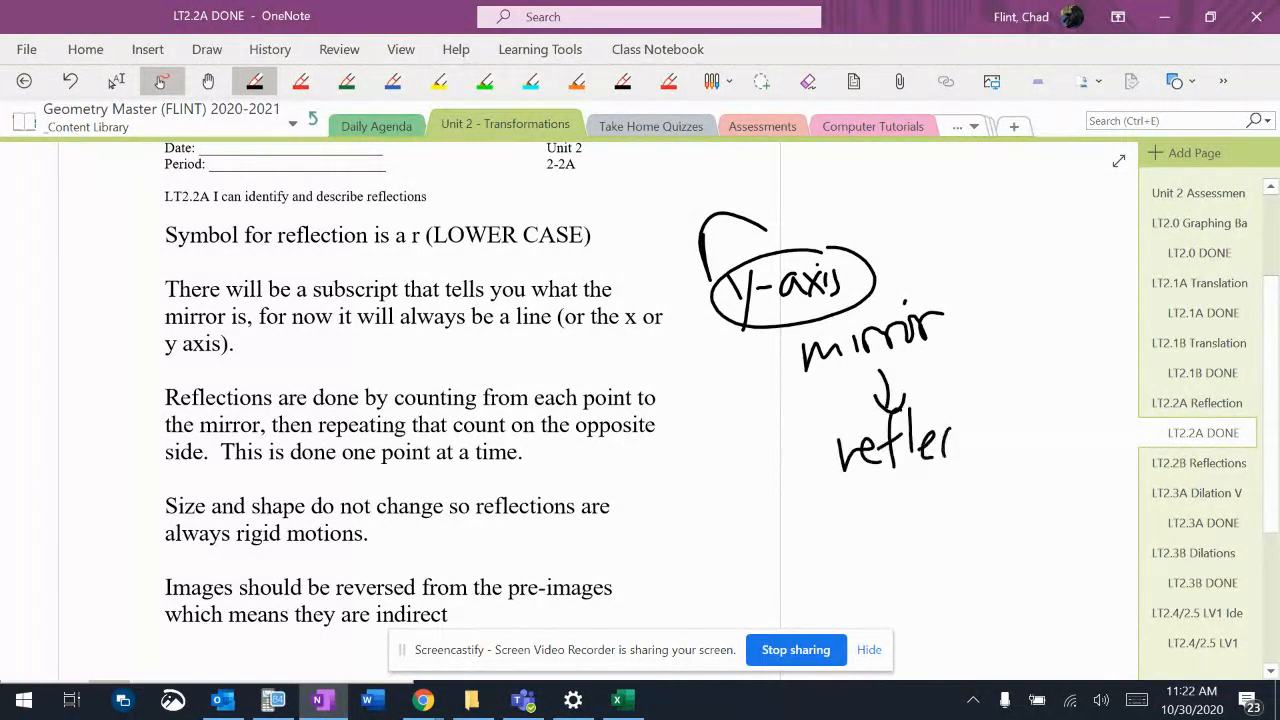
Finish inking 'reflect over' under the arrow and draw another r above the y-axis note
drag(950, 430, 1070, 430)
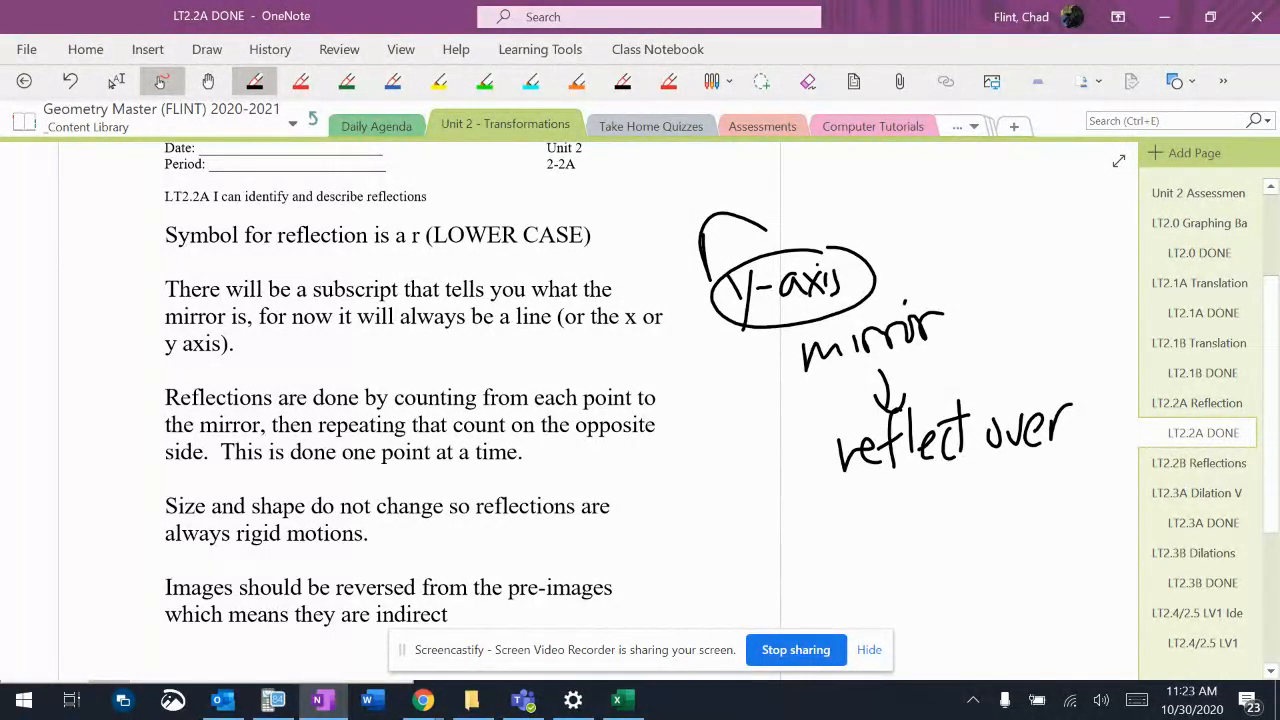
drag(960, 180, 935, 215)
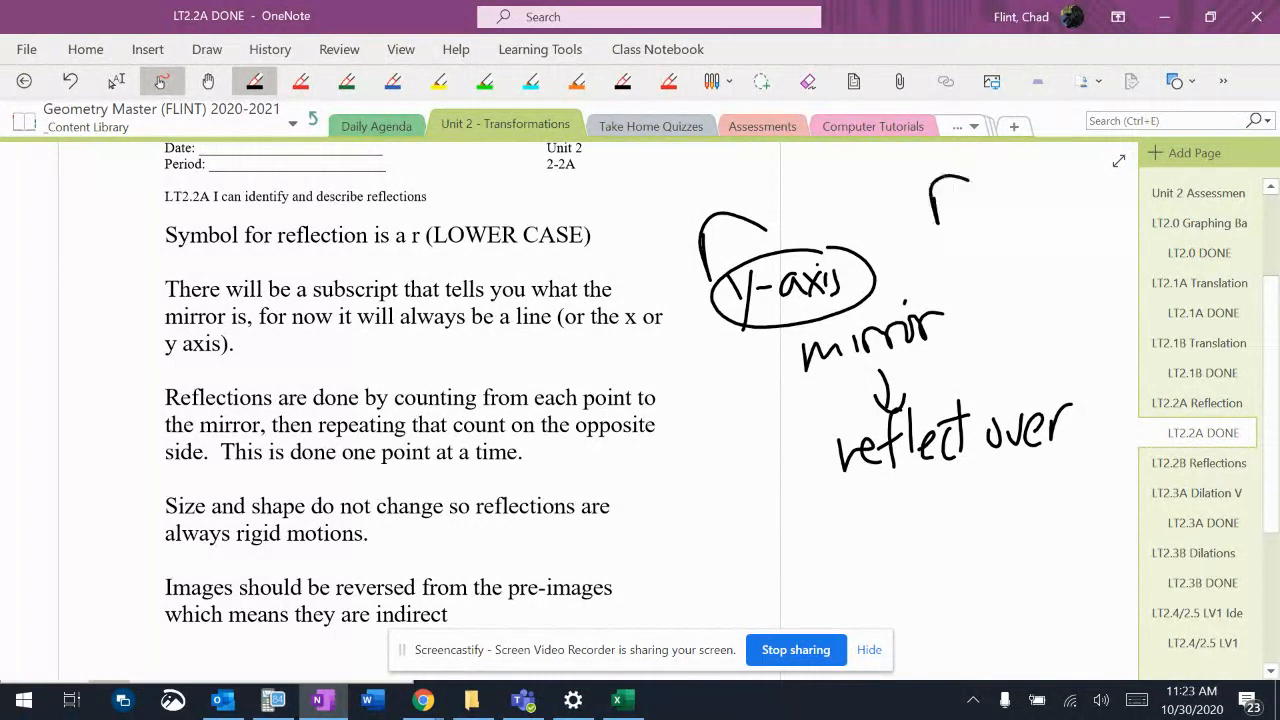